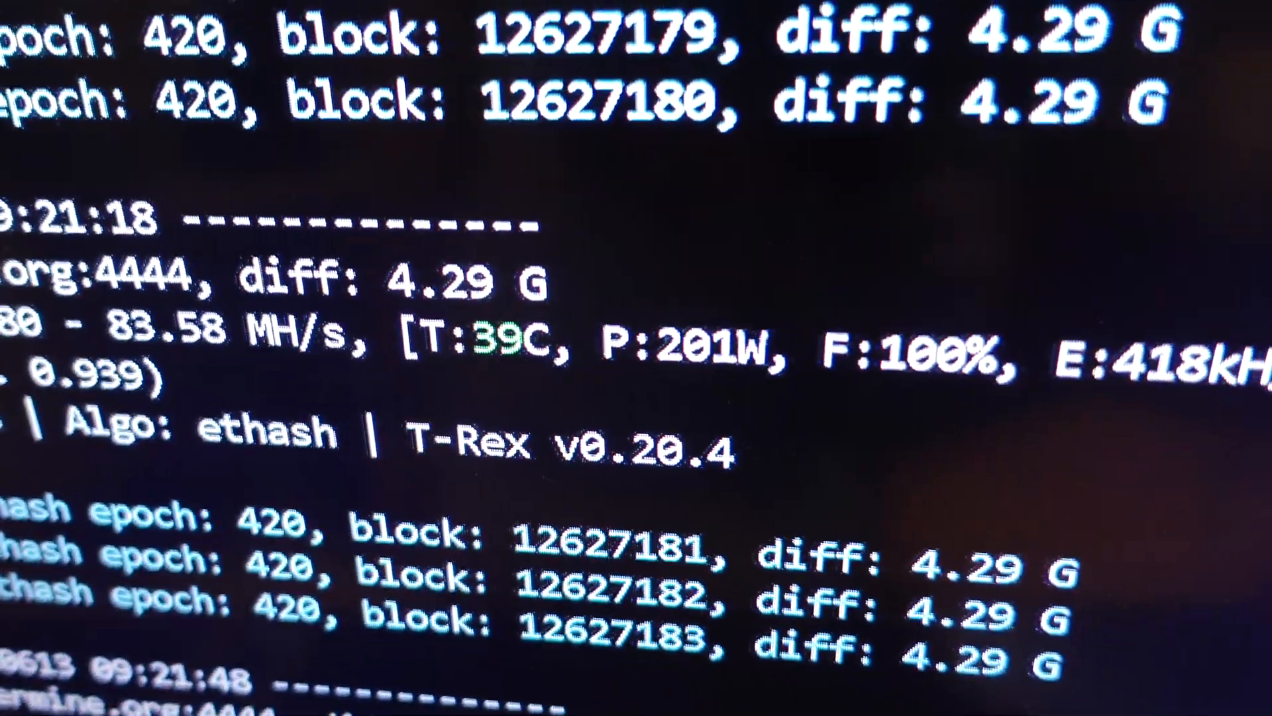
{"action": "scroll", "scroll_direction": "down", "scroll_amount": 3}
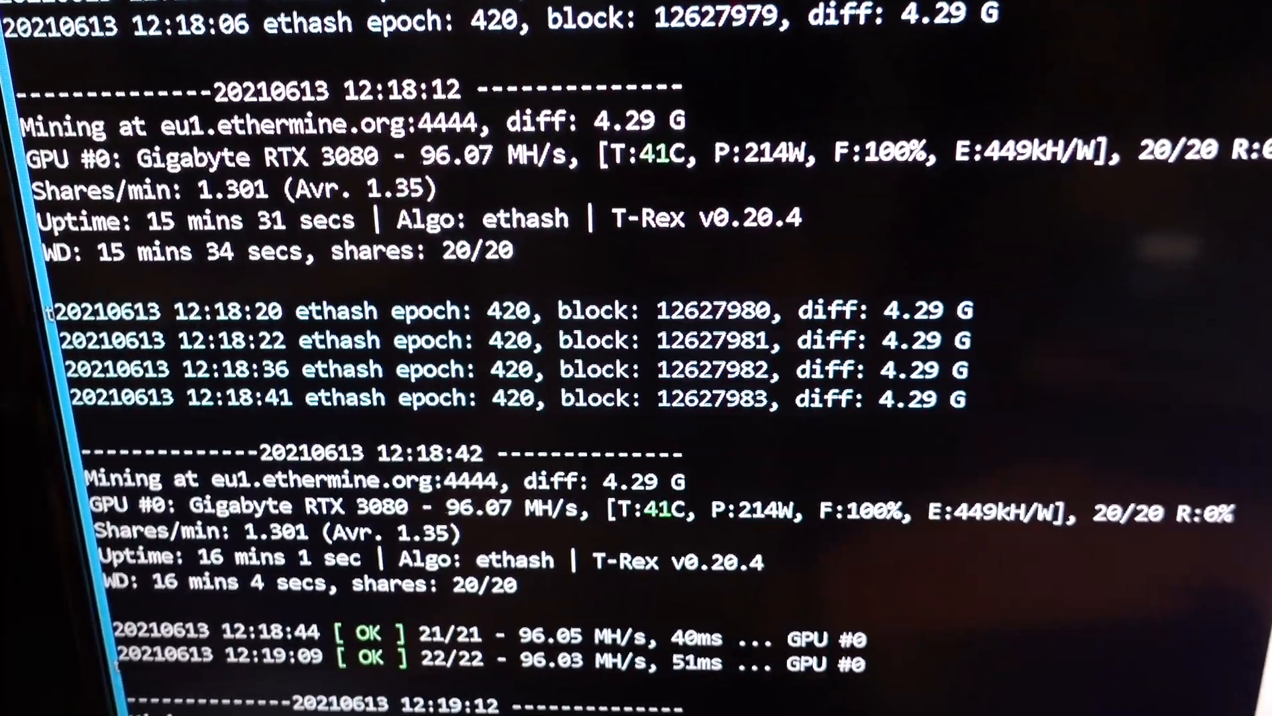
{"action": "scroll", "scroll_direction": "down", "scroll_amount": 3}
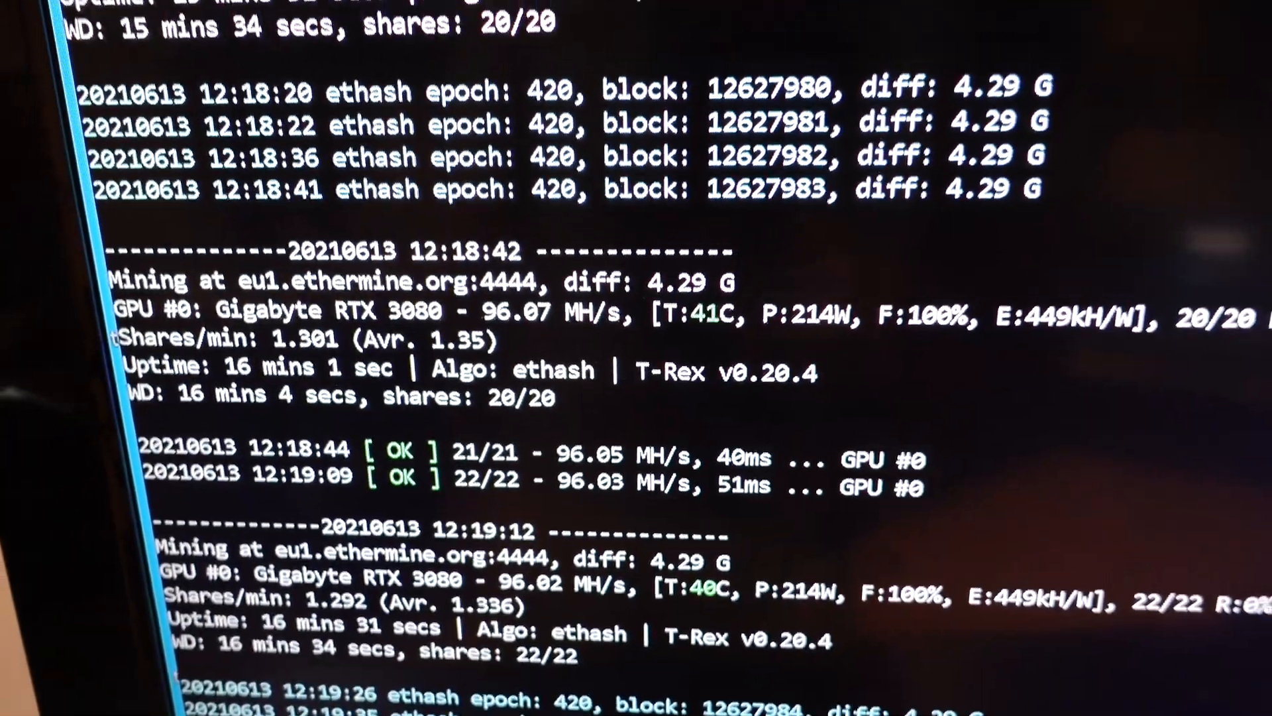